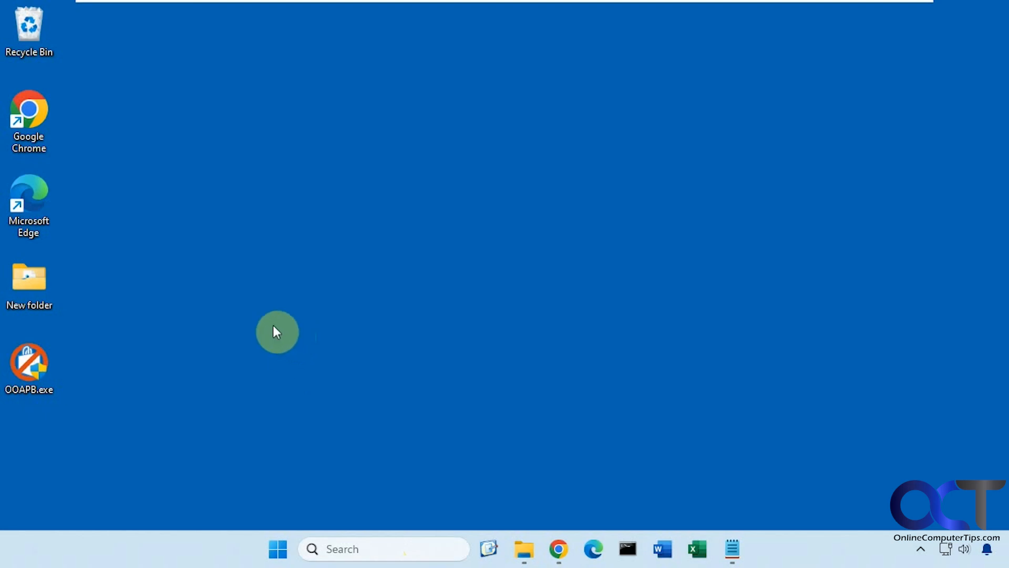
pyautogui.moveTo(270, 268)
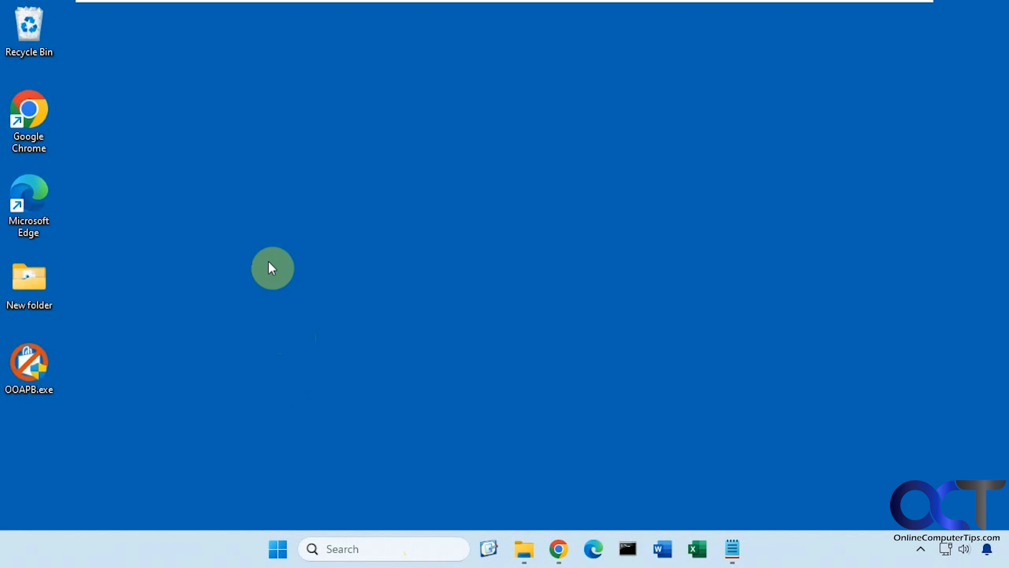
pyautogui.moveTo(233, 324)
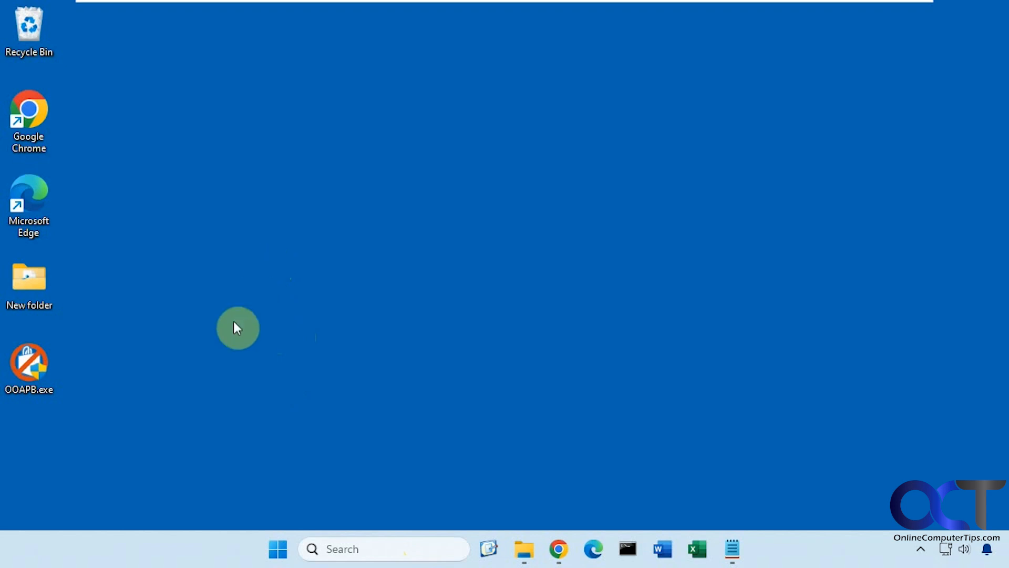
# - Launch OOAPB.exe and browse the Desktop (21 apps) then Windows (55 apps) categories
pyautogui.doubleClick(29, 362)
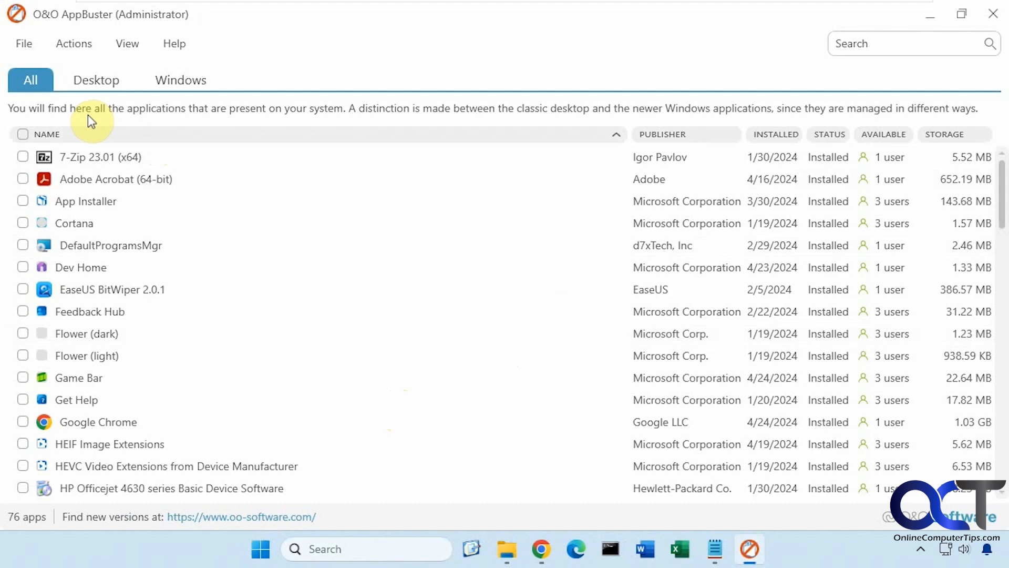
pyautogui.moveTo(23, 541)
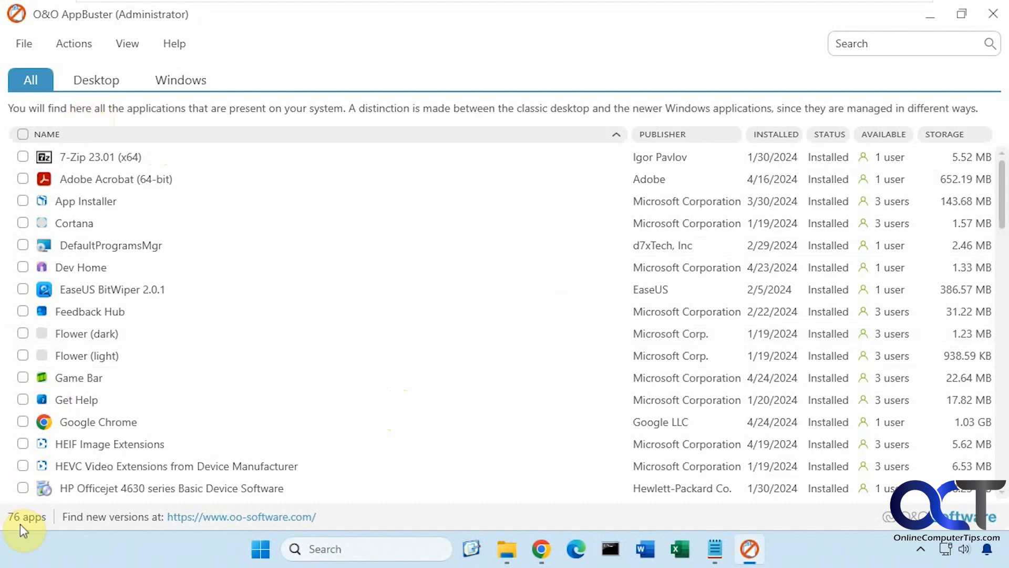
pyautogui.click(97, 80)
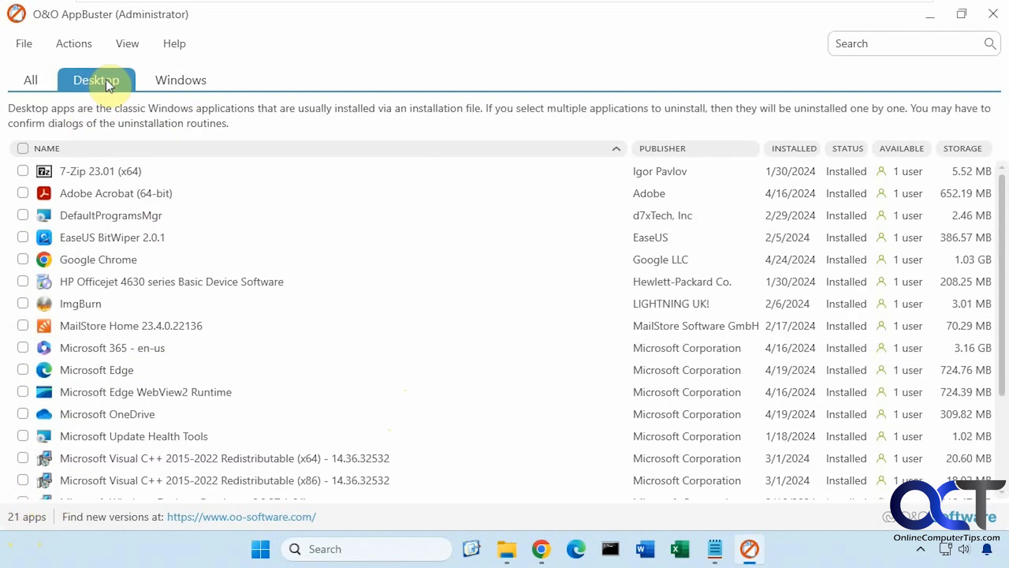
pyautogui.scroll(-3)
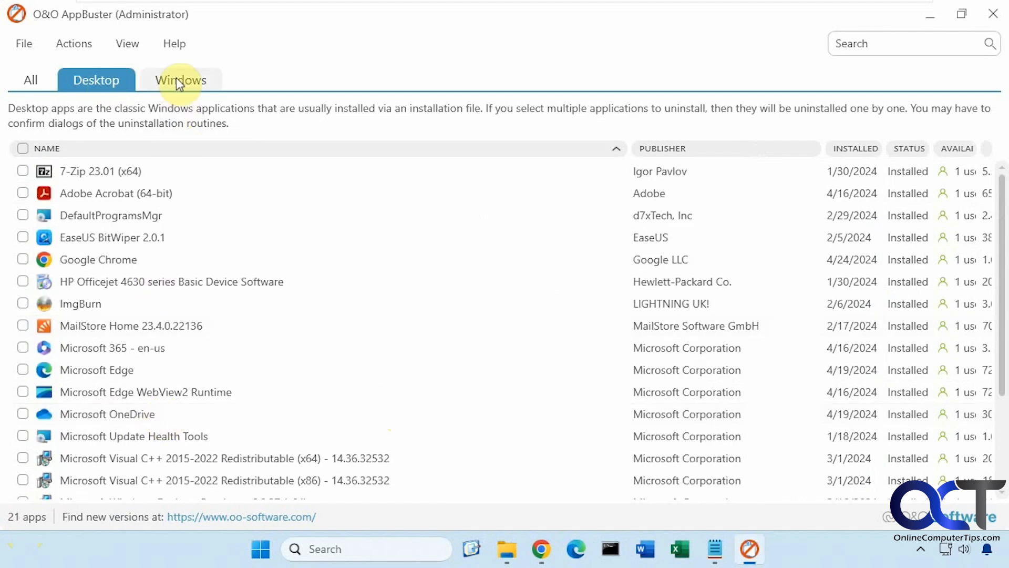
pyautogui.click(180, 80)
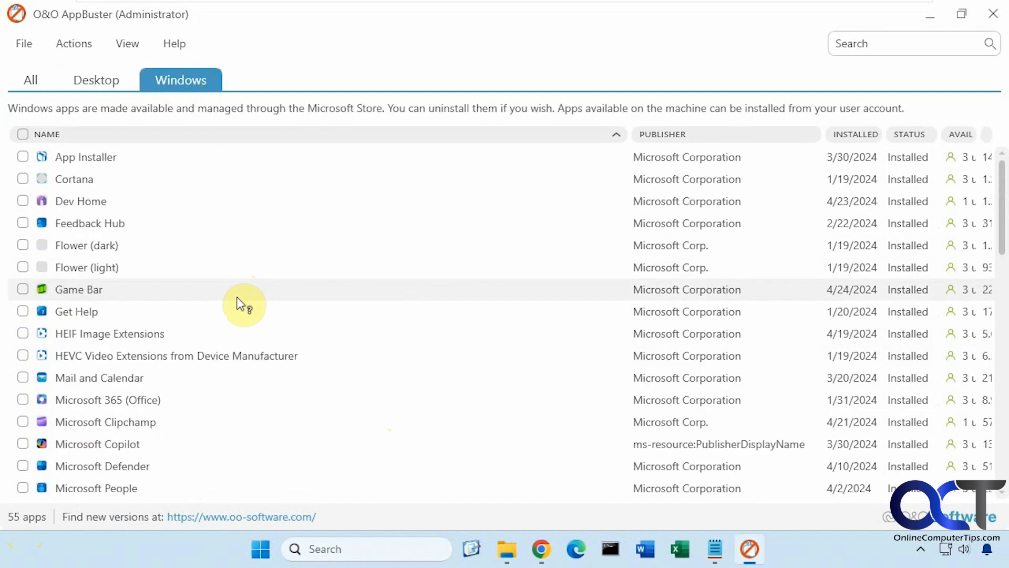
# - Remove Game Bar for the current user, answering the restore point prompt, until removal succeeds
pyautogui.click(22, 144)
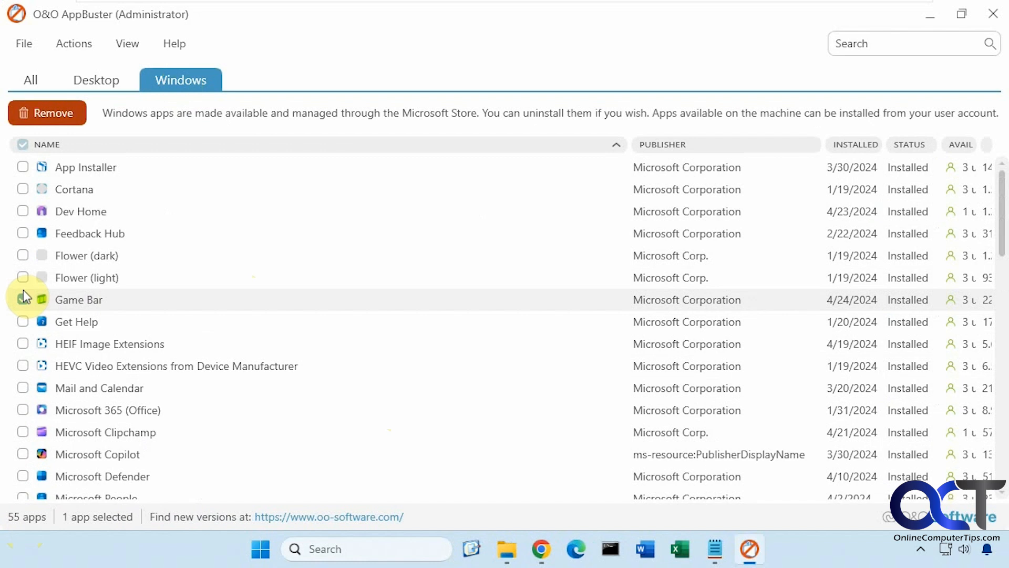
pyautogui.click(47, 113)
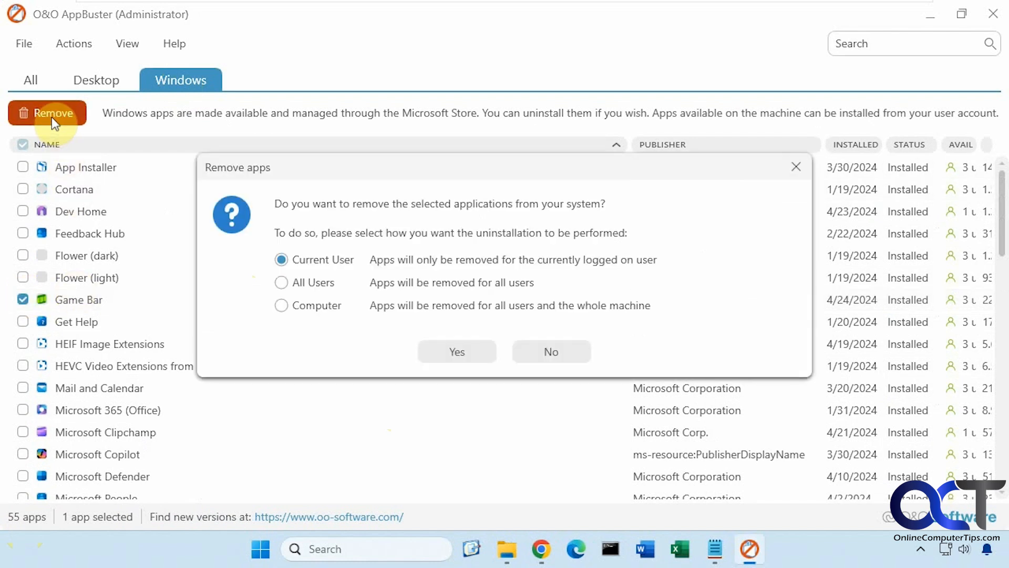
pyautogui.moveTo(360, 273)
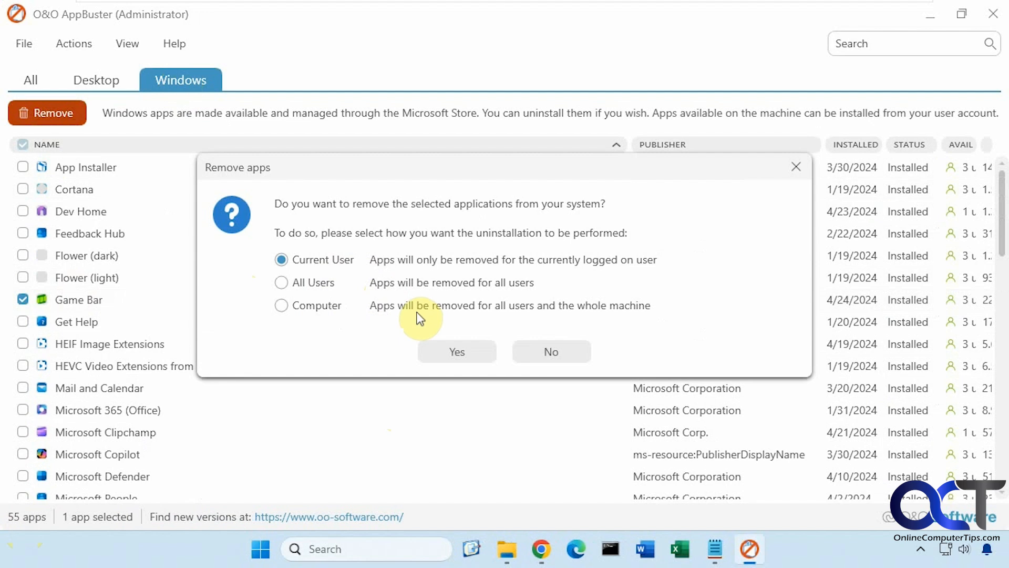
pyautogui.moveTo(456, 351)
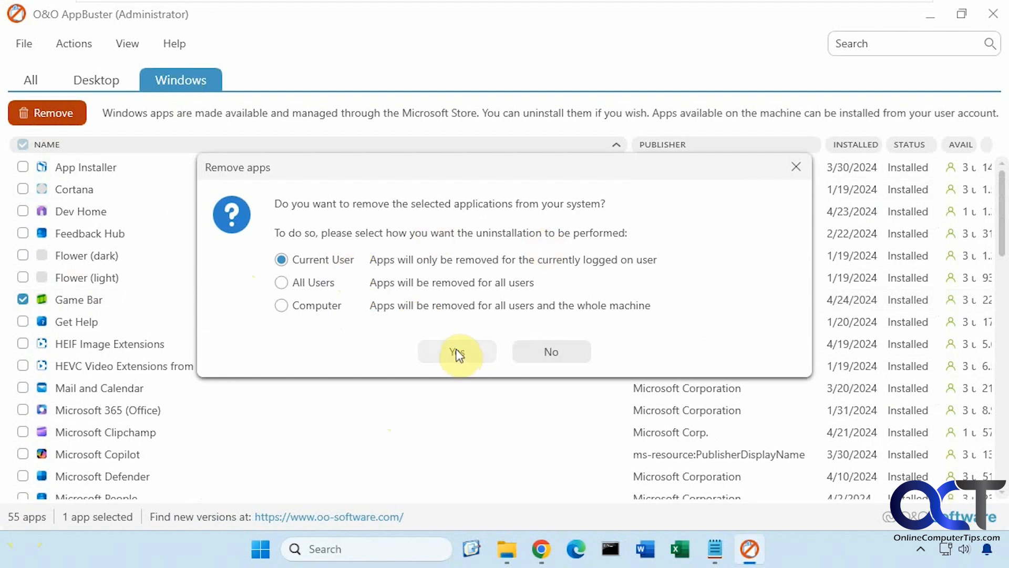
pyautogui.click(457, 351)
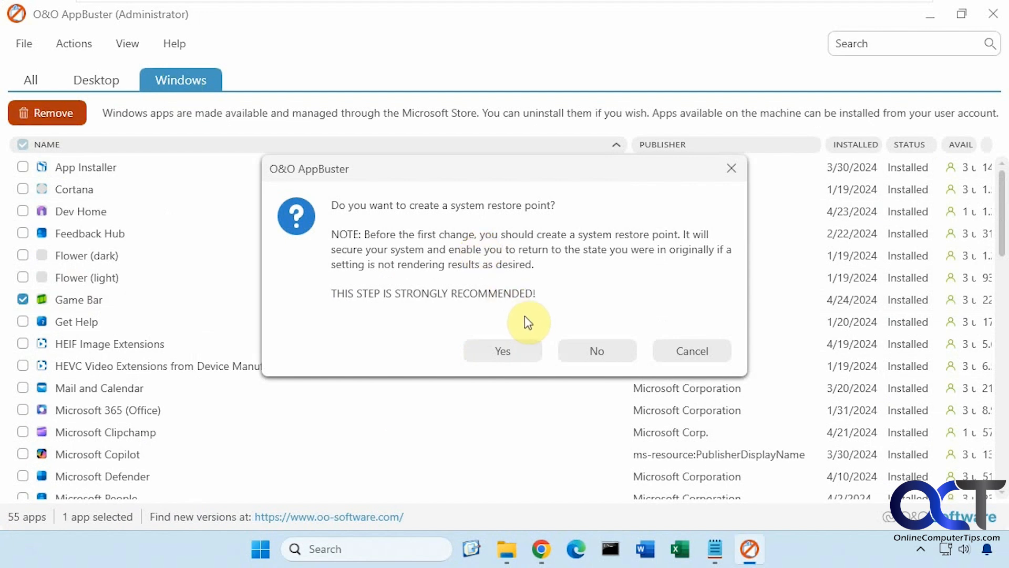
pyautogui.moveTo(437, 217)
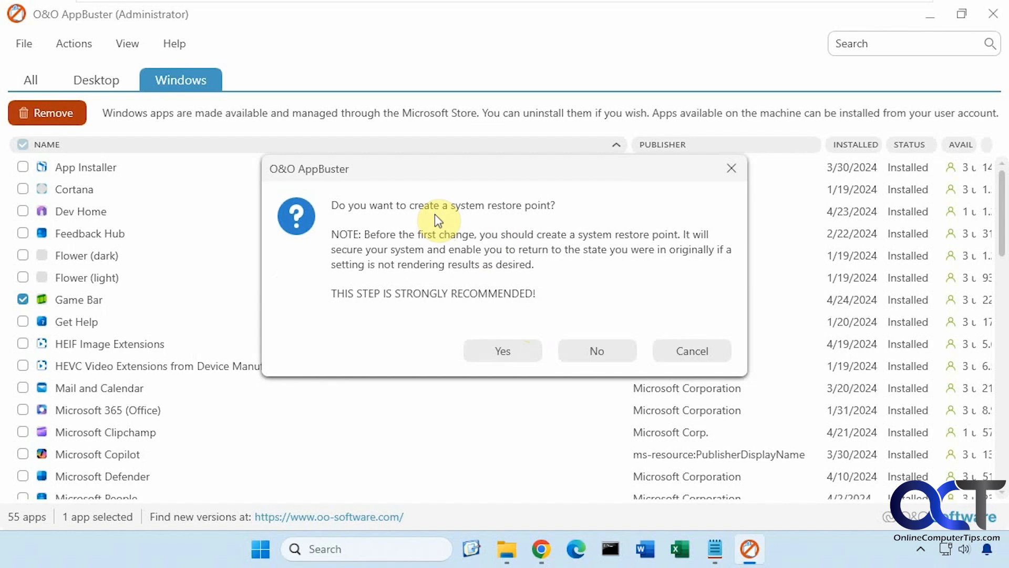
pyautogui.click(595, 351)
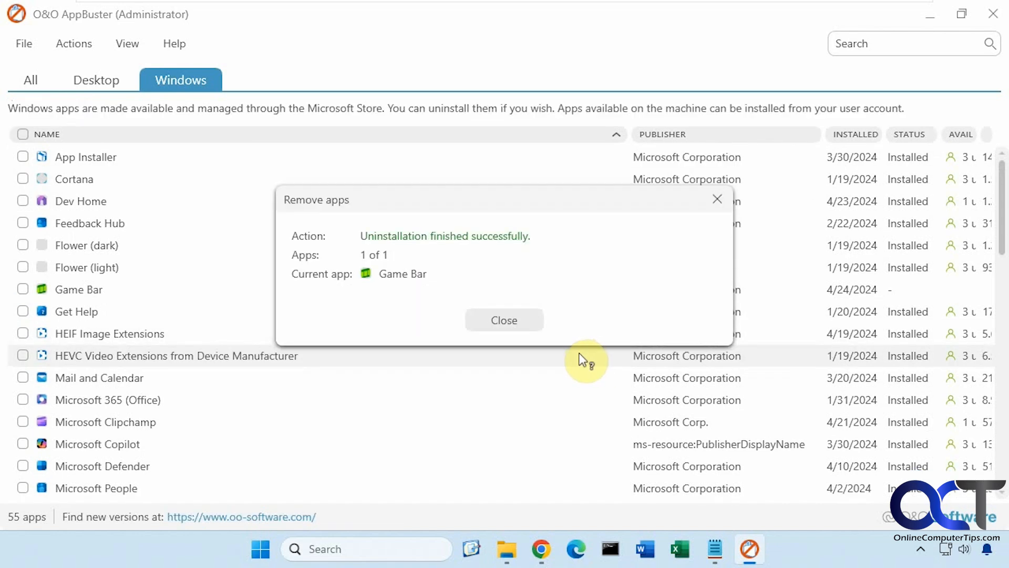
# - Dismiss the uninstall results and mark Game Bar again so it can be installed
pyautogui.click(505, 320)
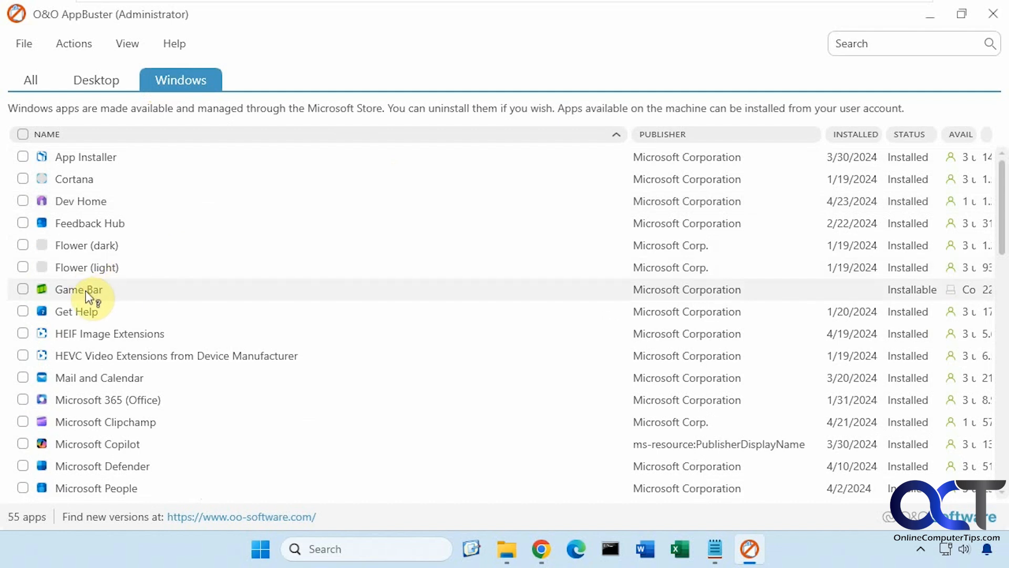
pyautogui.moveTo(921, 299)
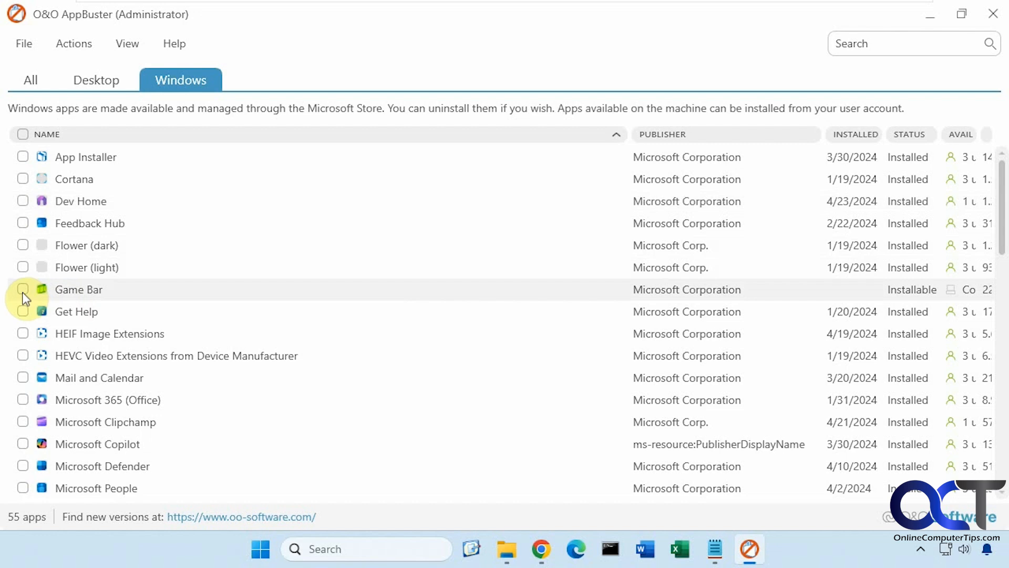
pyautogui.click(24, 290)
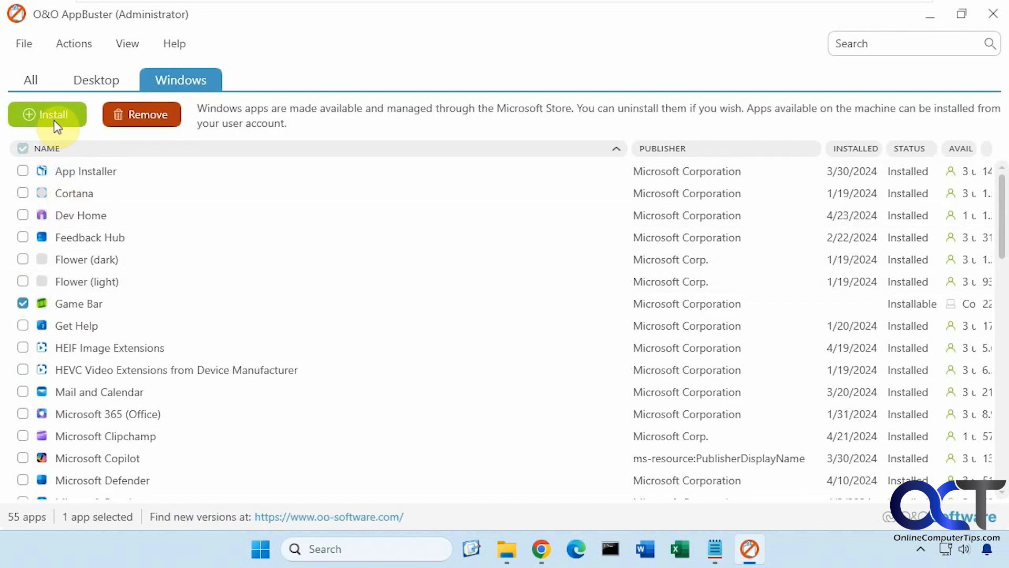
pyautogui.moveTo(452, 307)
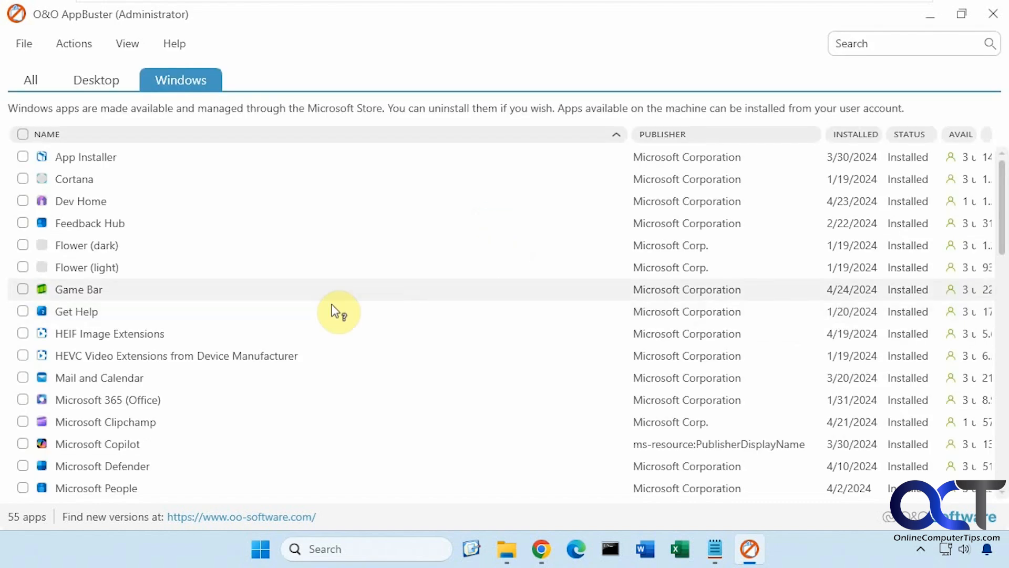
# - Scroll the Windows apps list down to the reinstalled Game Bar entry
pyautogui.scroll(-3)
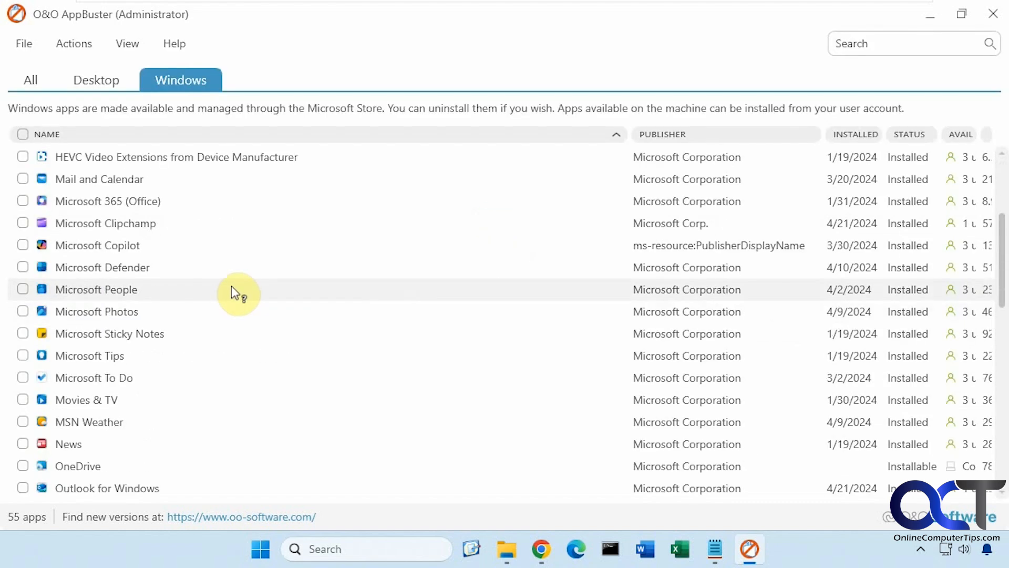
pyautogui.scroll(-3)
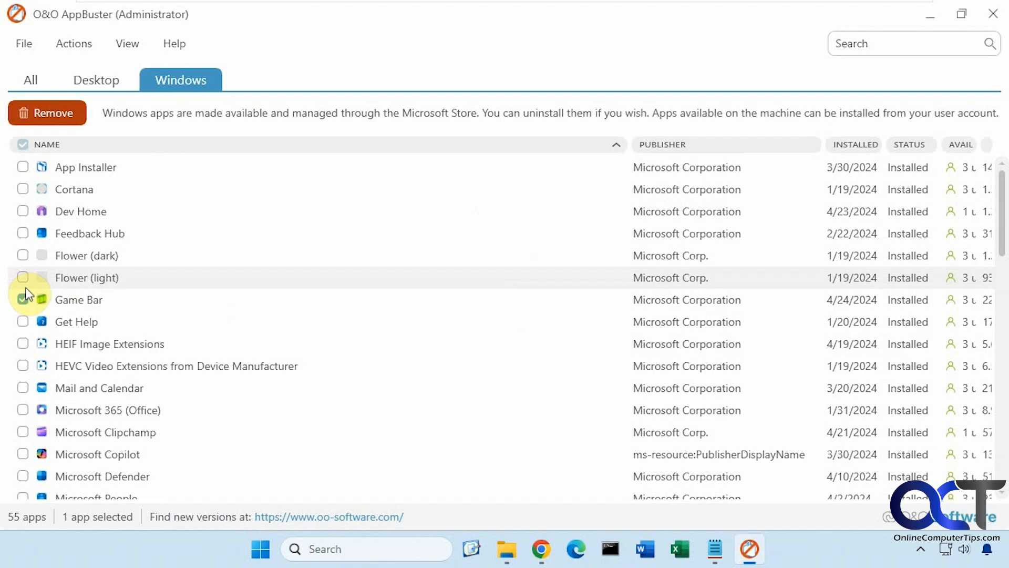
pyautogui.scroll(-3)
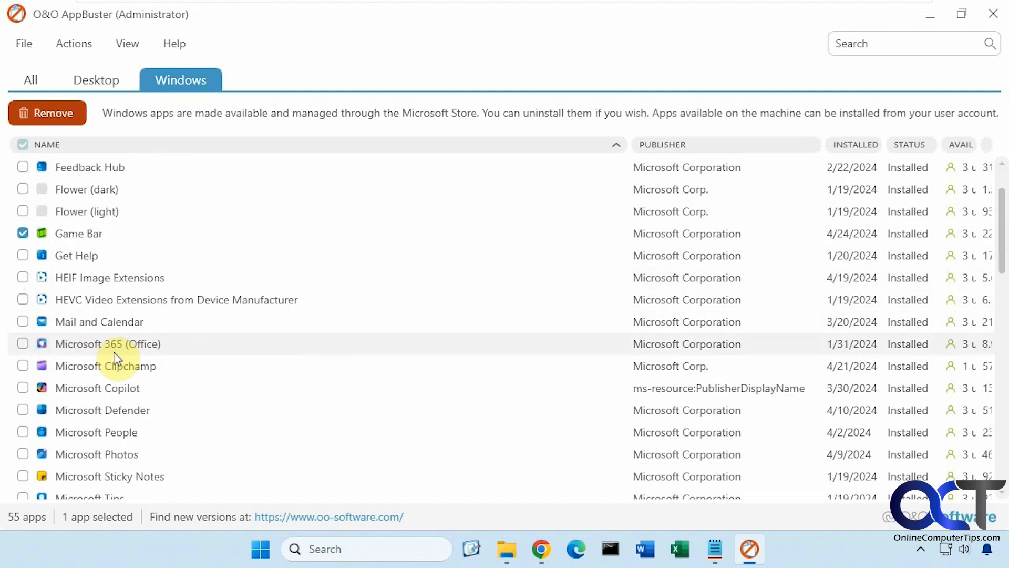
pyautogui.scroll(-3)
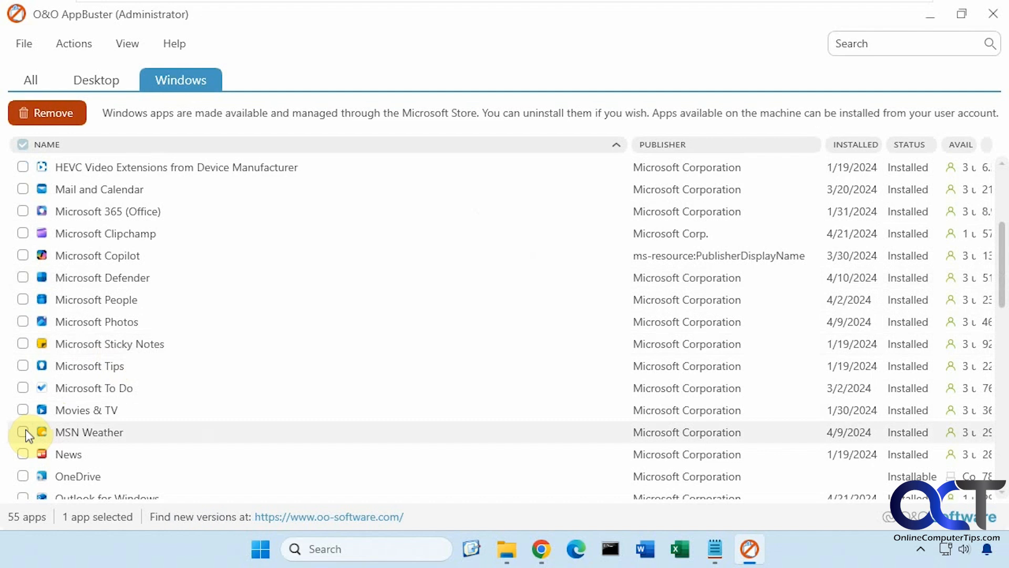
# - Remove Game Bar and MSN Weather together for the current user so both show as installable
pyautogui.click(48, 113)
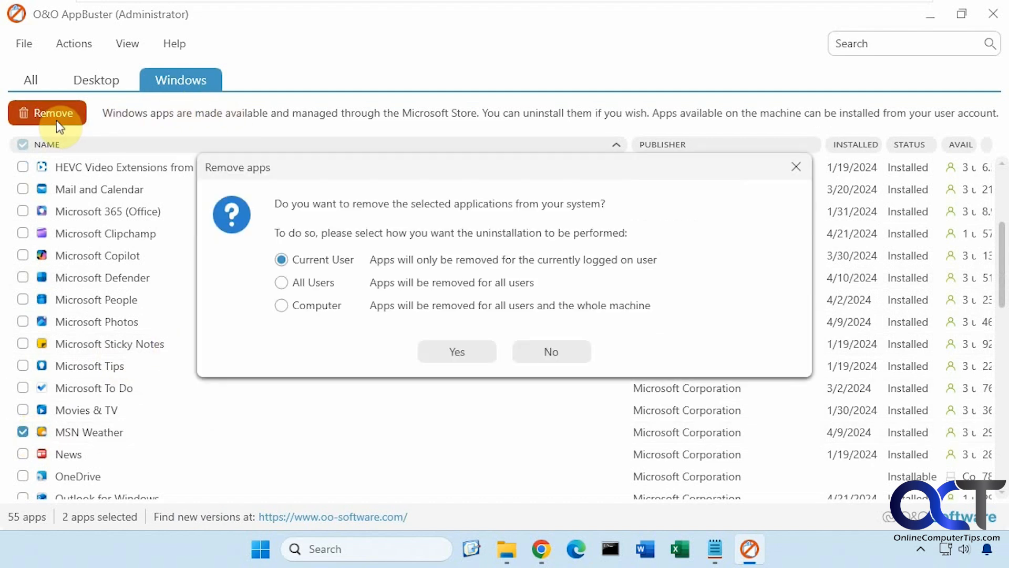
pyautogui.click(456, 351)
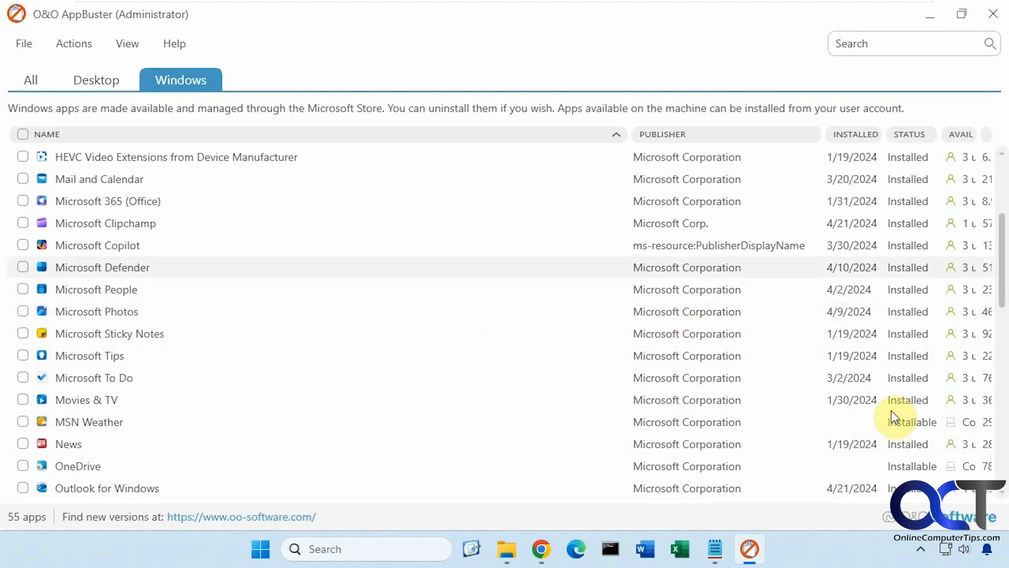
pyautogui.click(911, 135)
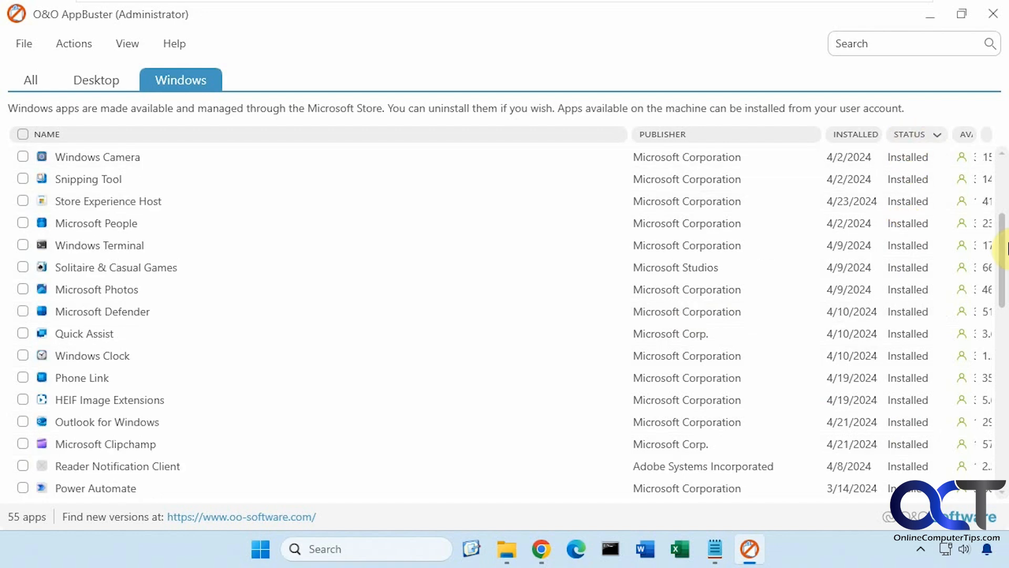
# - Sort the Windows apps by status, then by install date, and show the 21 desktop apps
pyautogui.click(910, 134)
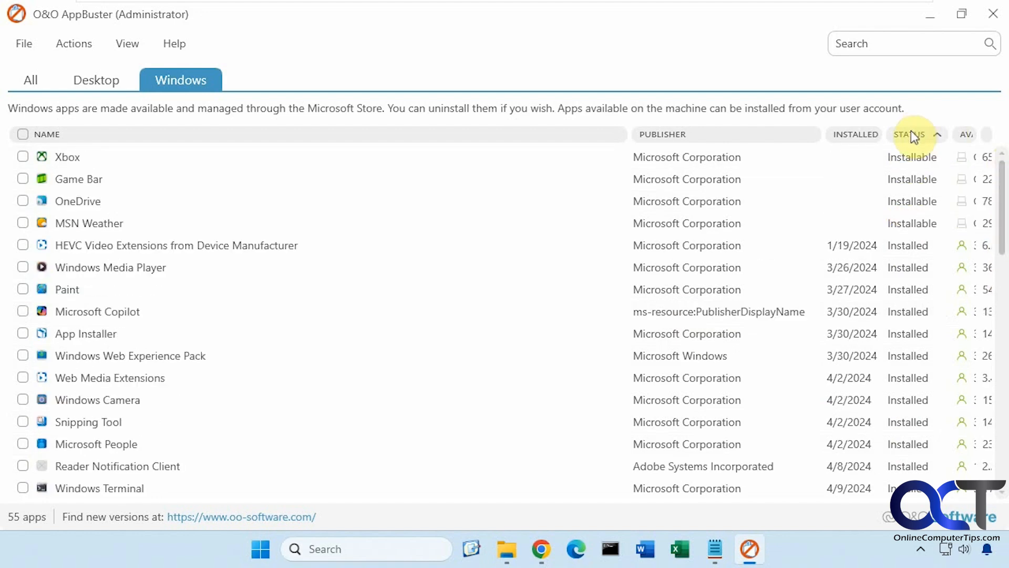
pyautogui.click(856, 134)
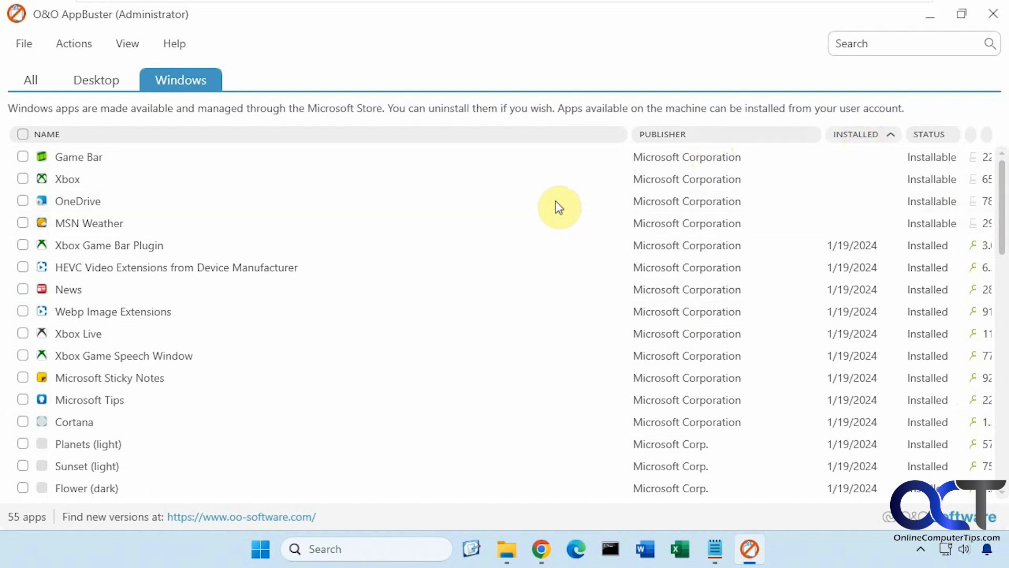
pyautogui.click(96, 80)
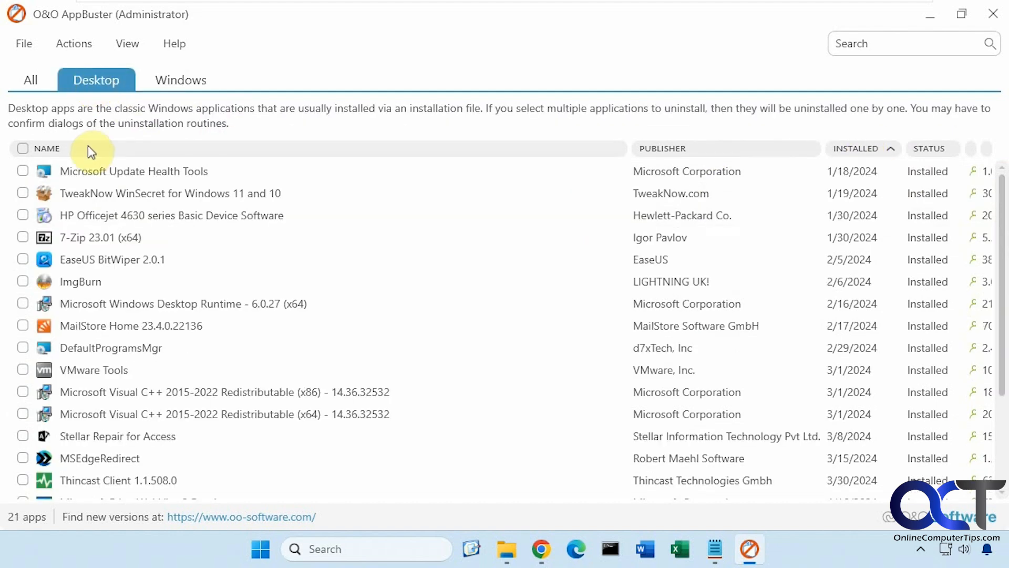
# - Uninstall 7-Zip 23.01 (x64) via its own uninstaller, leaving 20 desktop apps, and return to Windows apps
pyautogui.click(23, 237)
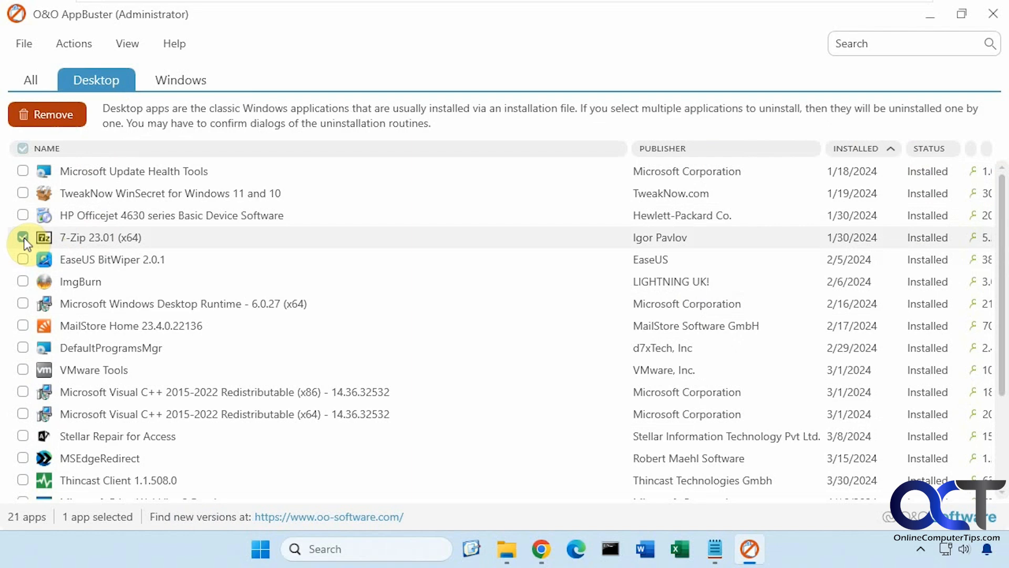
pyautogui.click(46, 113)
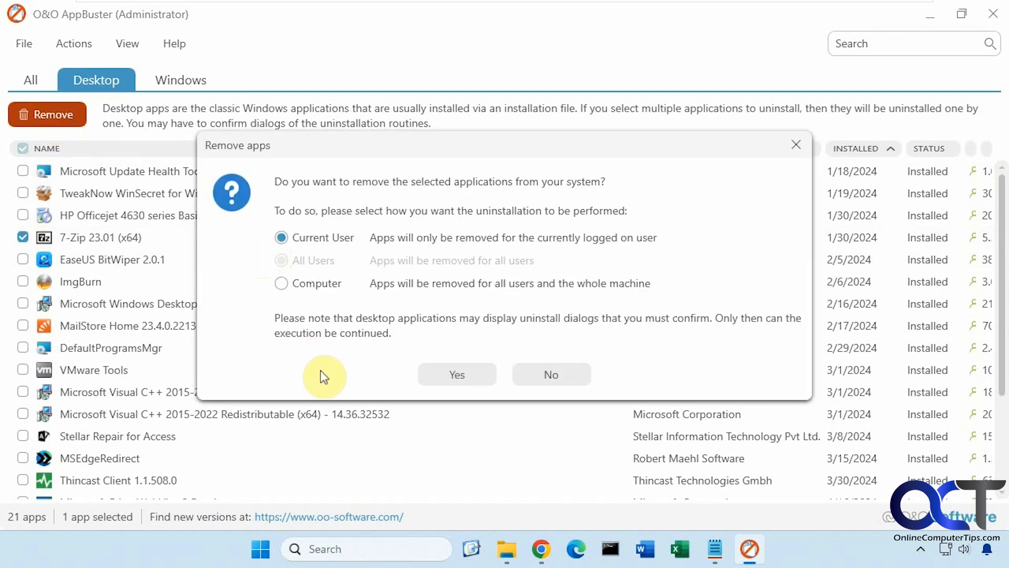
pyautogui.click(456, 375)
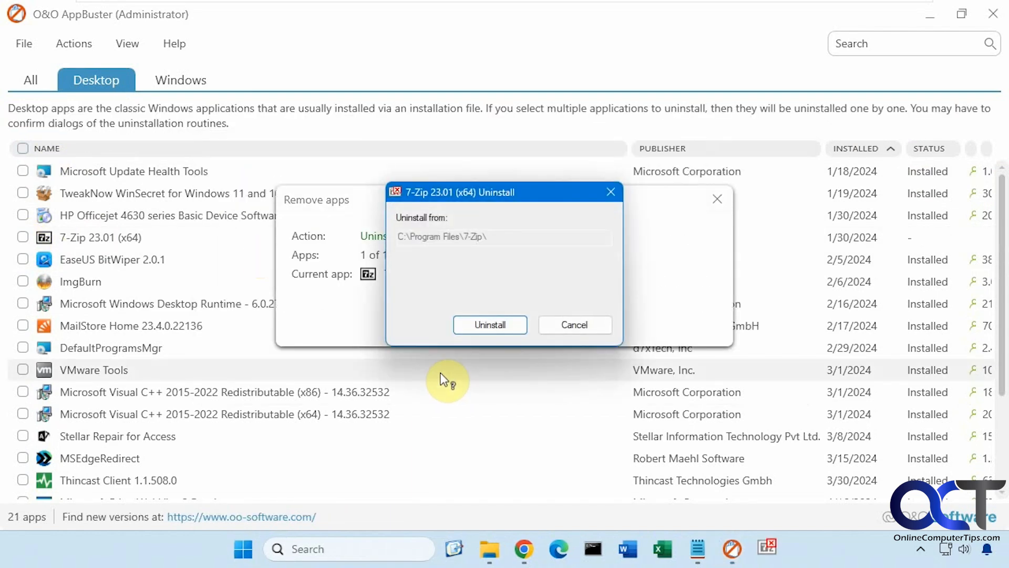
pyautogui.click(490, 325)
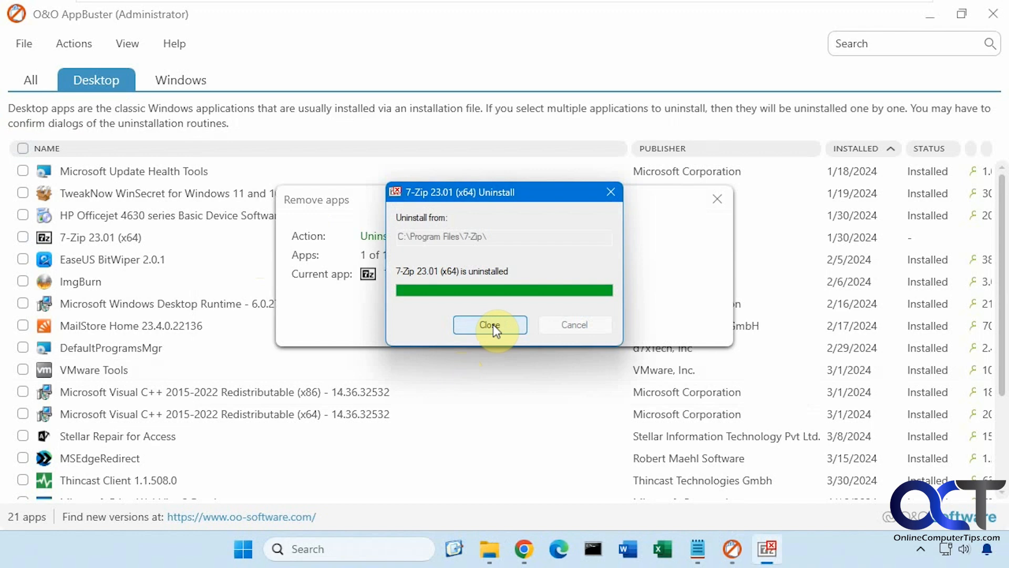
pyautogui.click(490, 325)
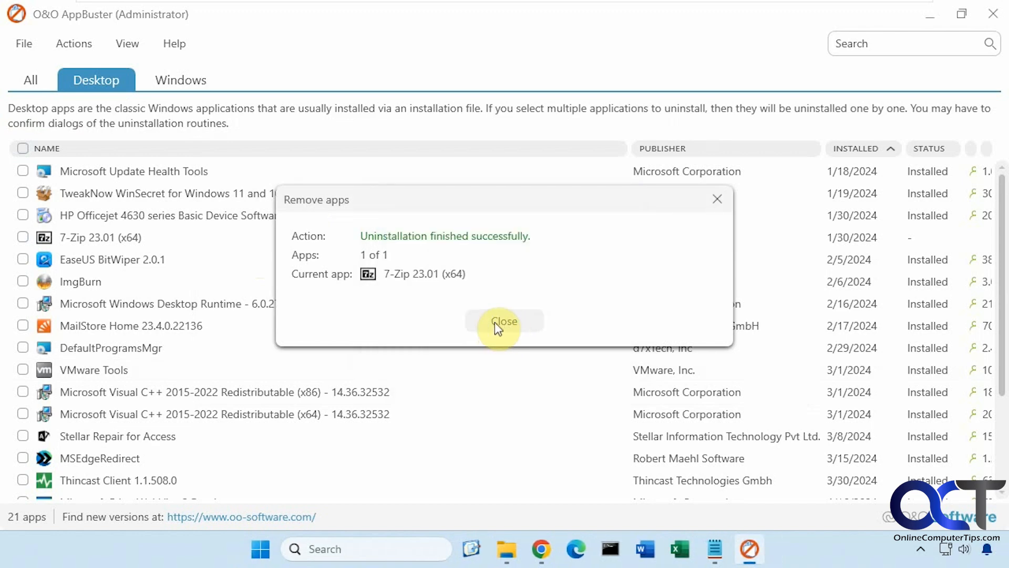
pyautogui.click(503, 322)
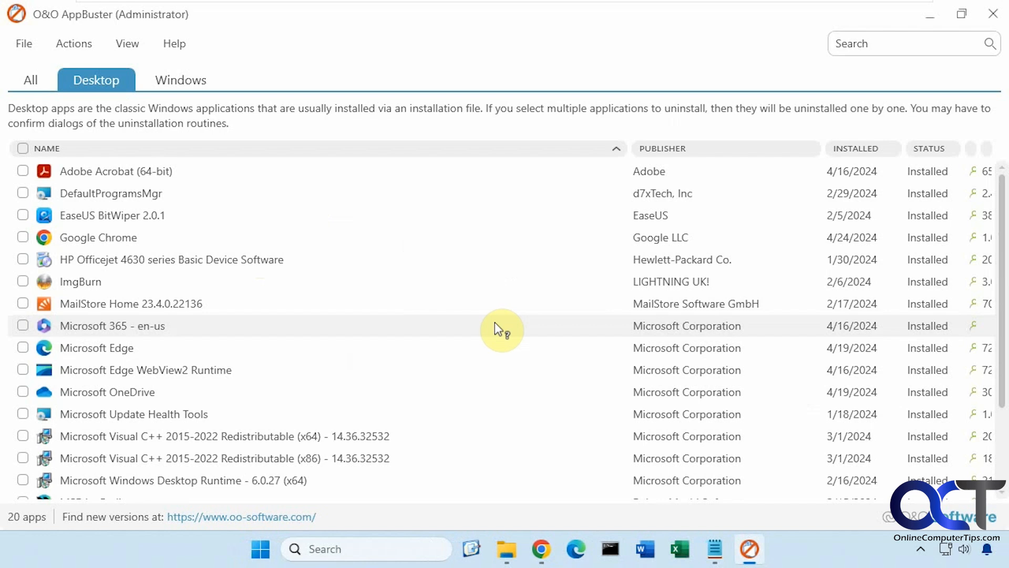
pyautogui.moveTo(211, 200)
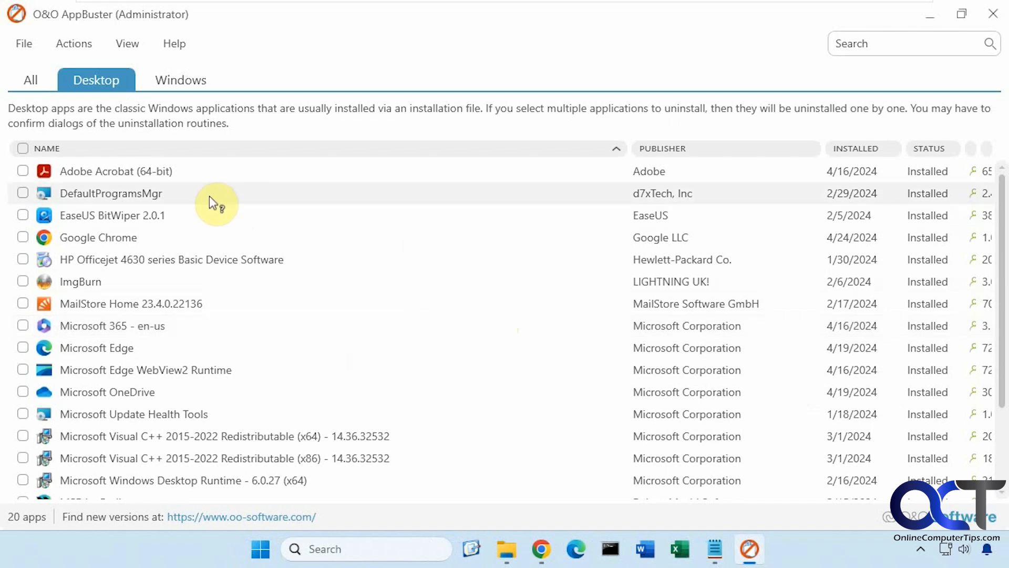
pyautogui.moveTo(463, 199)
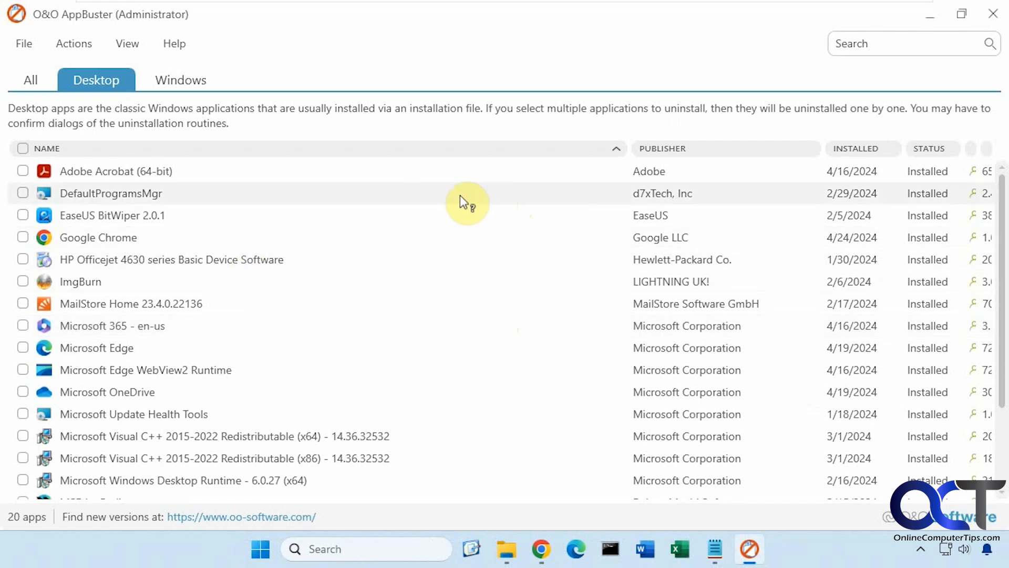
pyautogui.moveTo(178, 90)
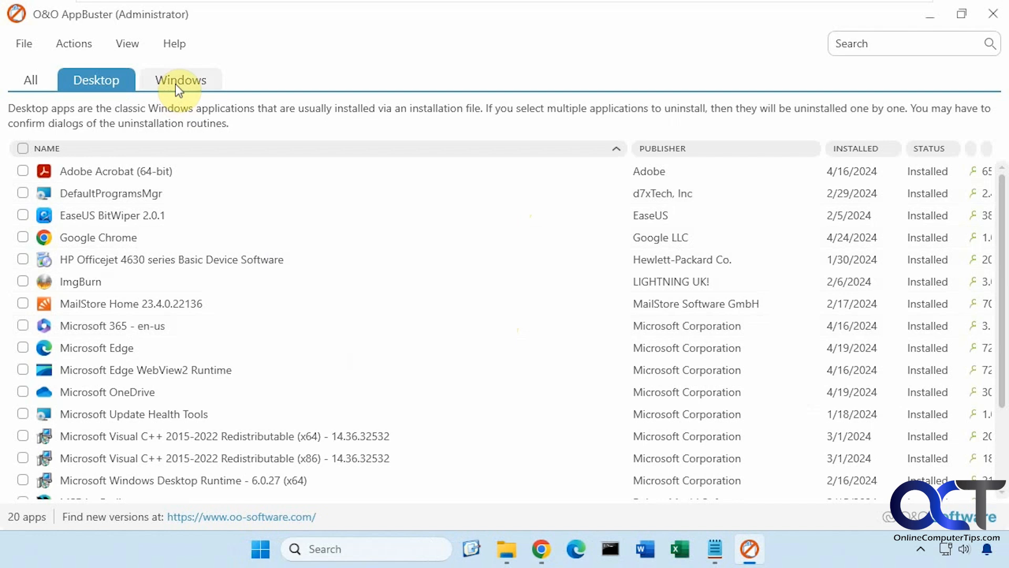
pyautogui.click(181, 80)
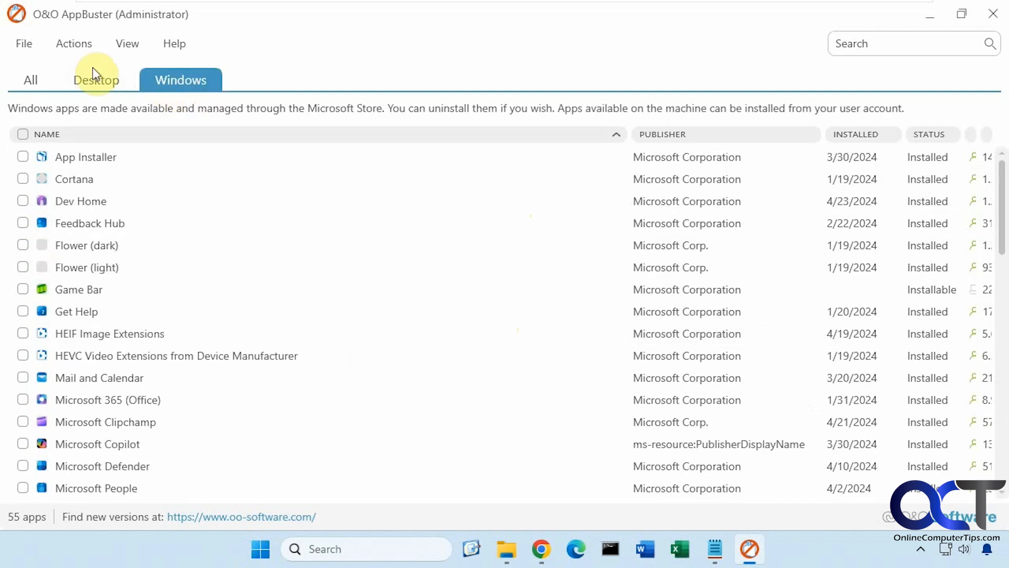
# - Browse the Actions and View menus, enable Show system apps and list the 56 system apps
pyautogui.click(73, 44)
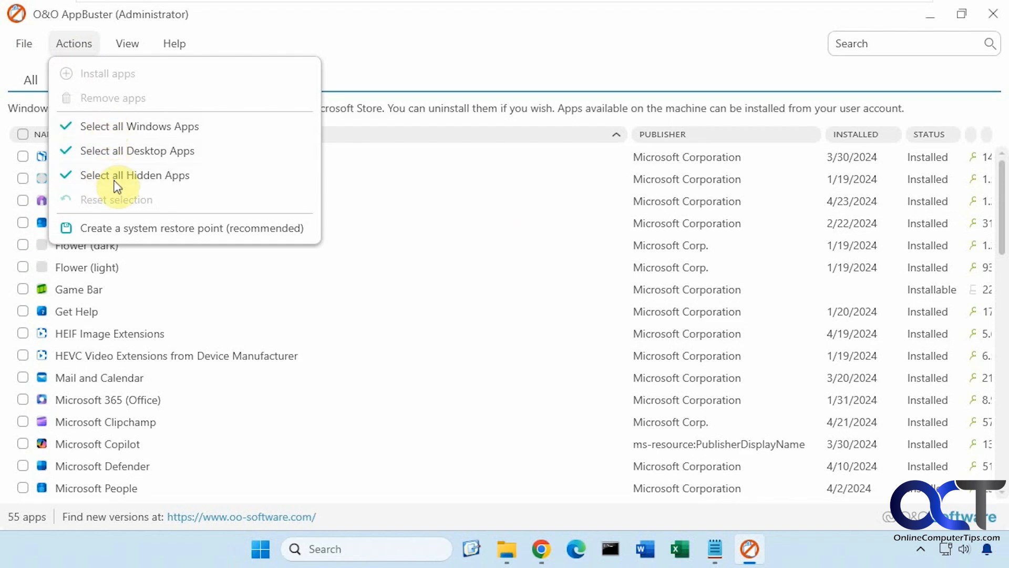
pyautogui.click(127, 44)
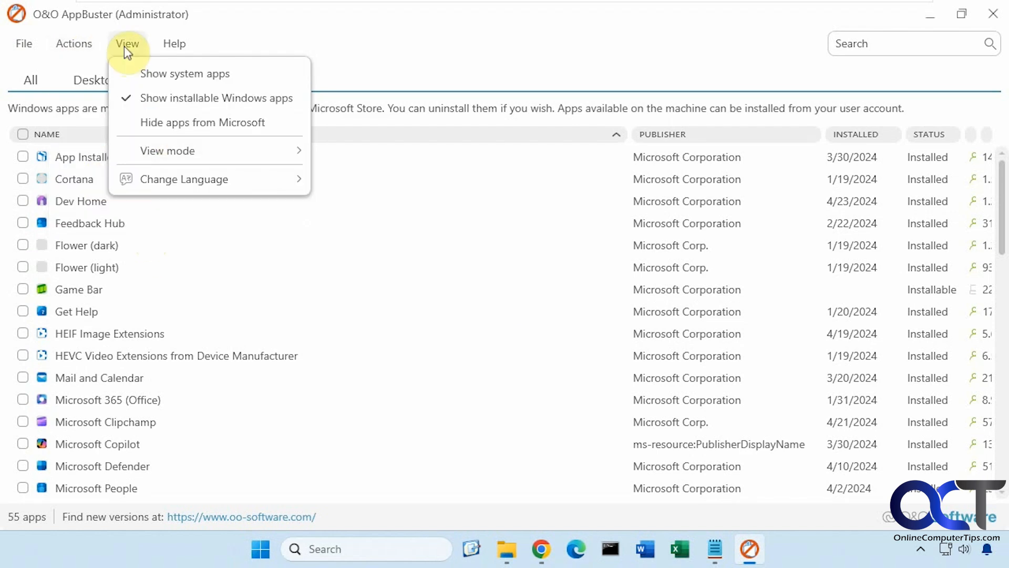
pyautogui.moveTo(146, 74)
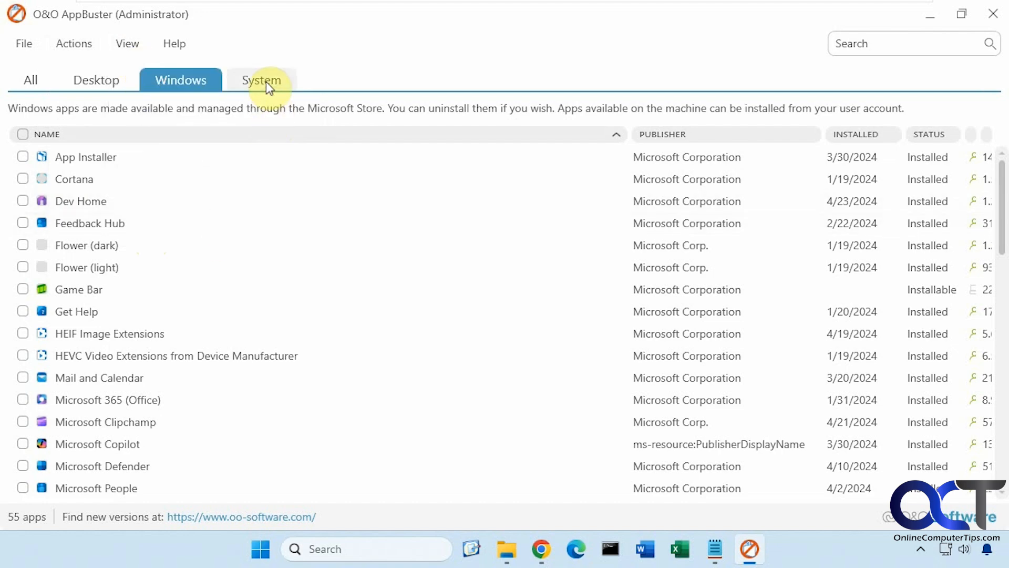
pyautogui.click(261, 80)
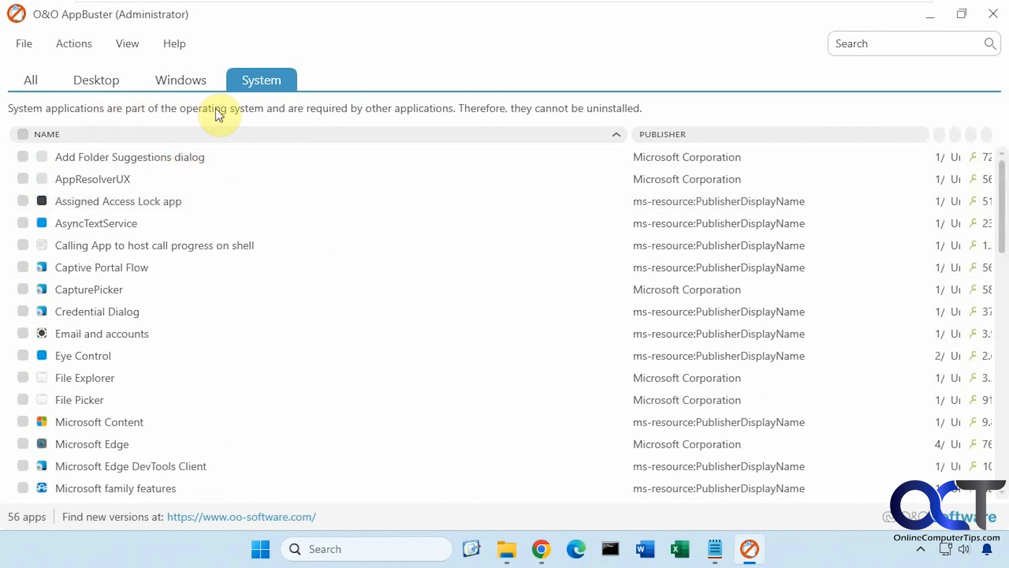
pyautogui.moveTo(374, 113)
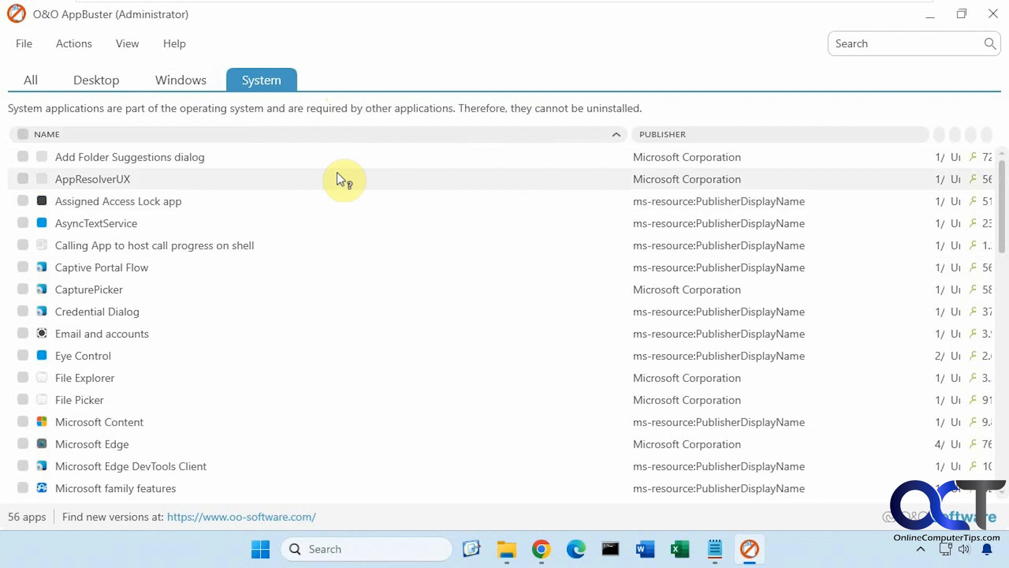
pyautogui.click(126, 44)
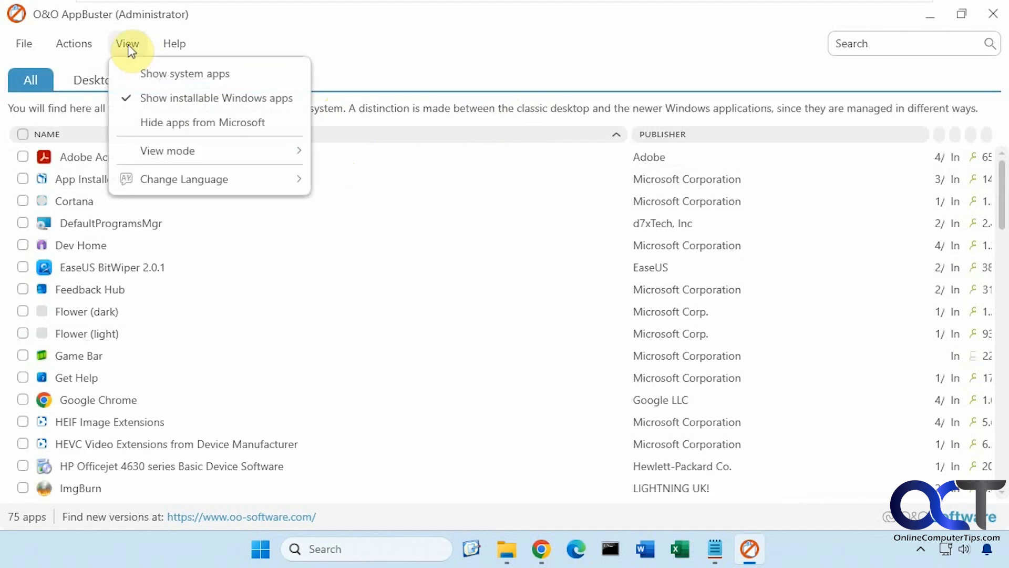
pyautogui.moveTo(181, 151)
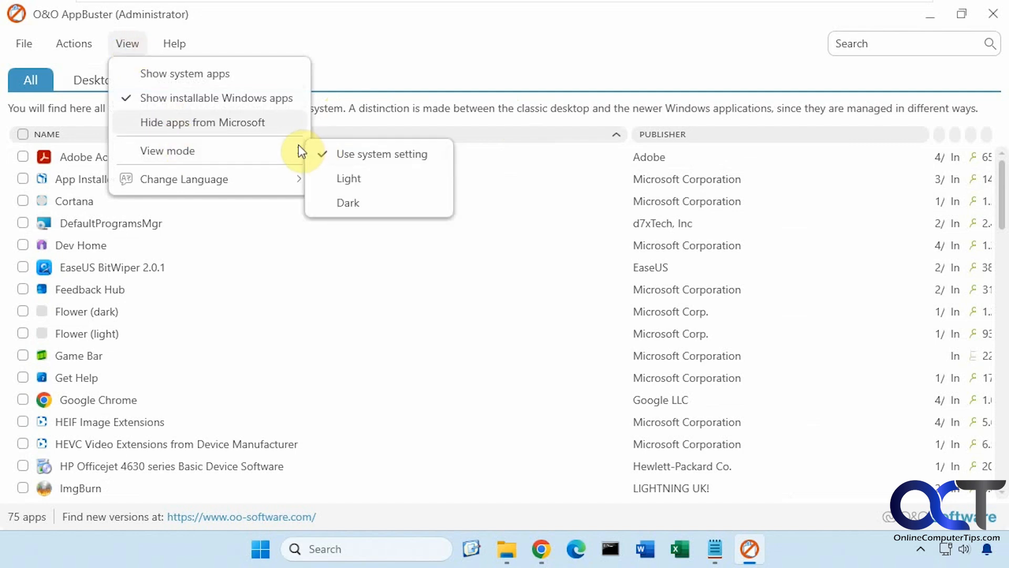
# - Read the Short Guide from the Help menu and close it, back on the full 75-app list
pyautogui.click(175, 44)
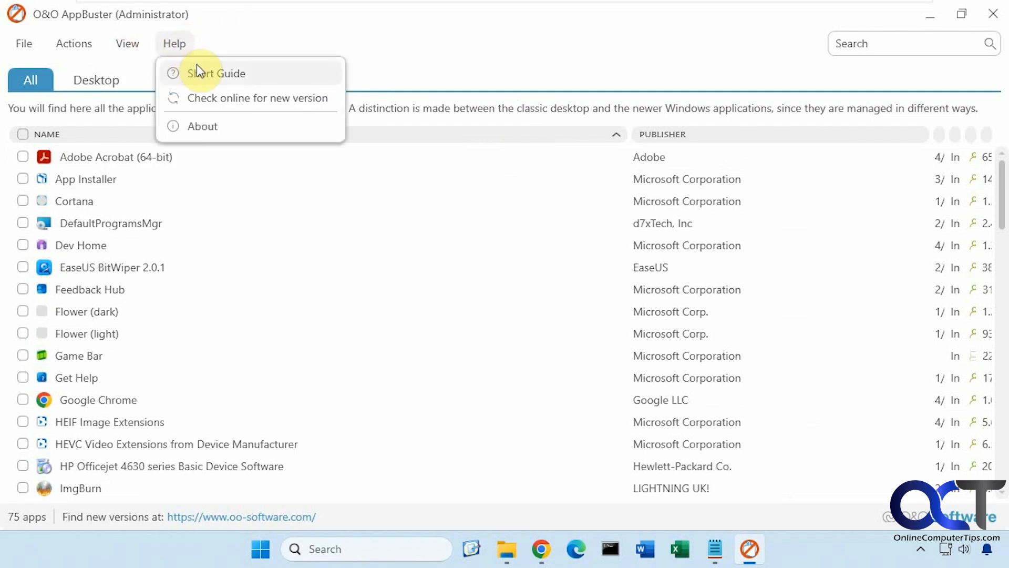
pyautogui.click(215, 74)
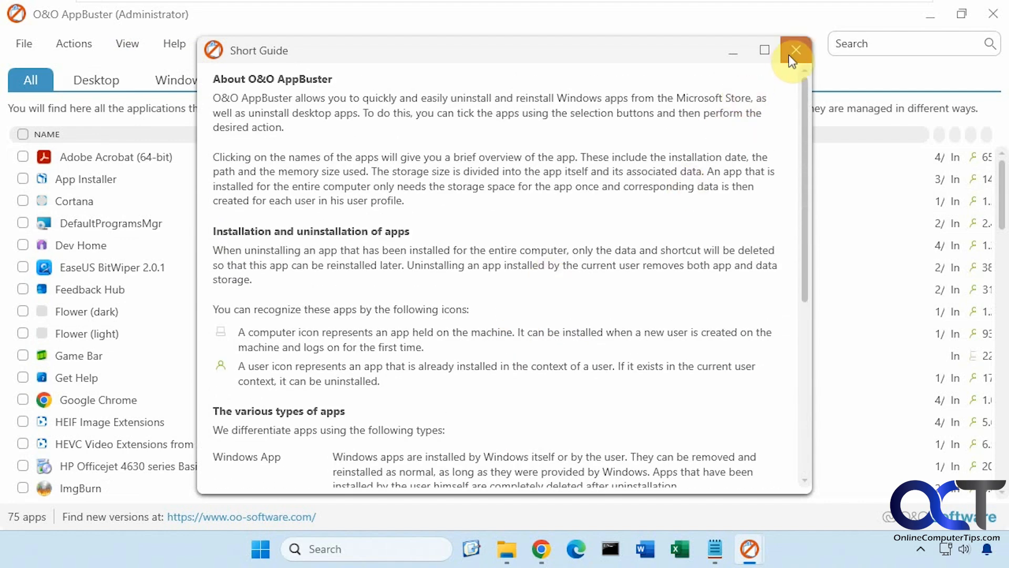
pyautogui.click(795, 49)
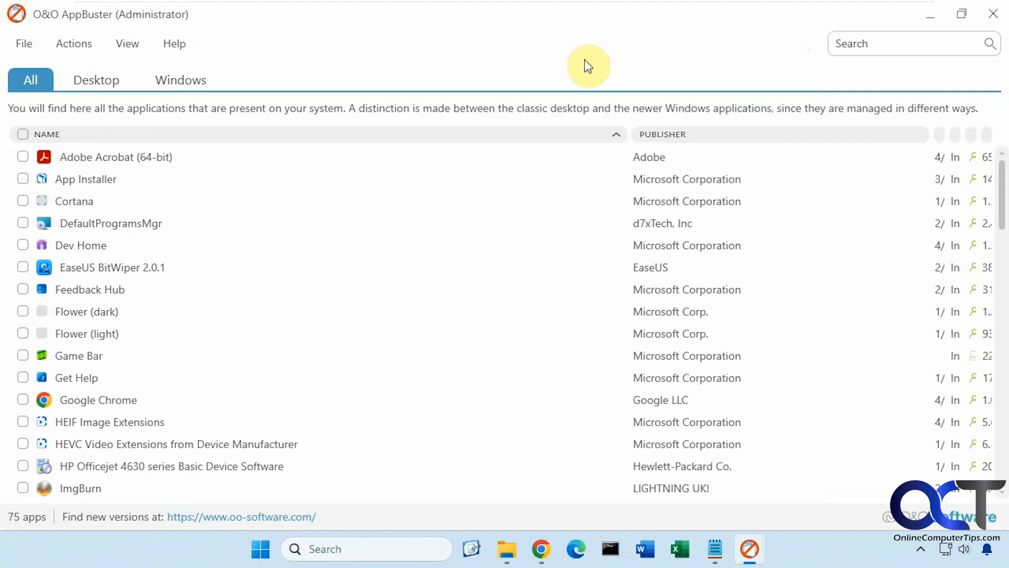